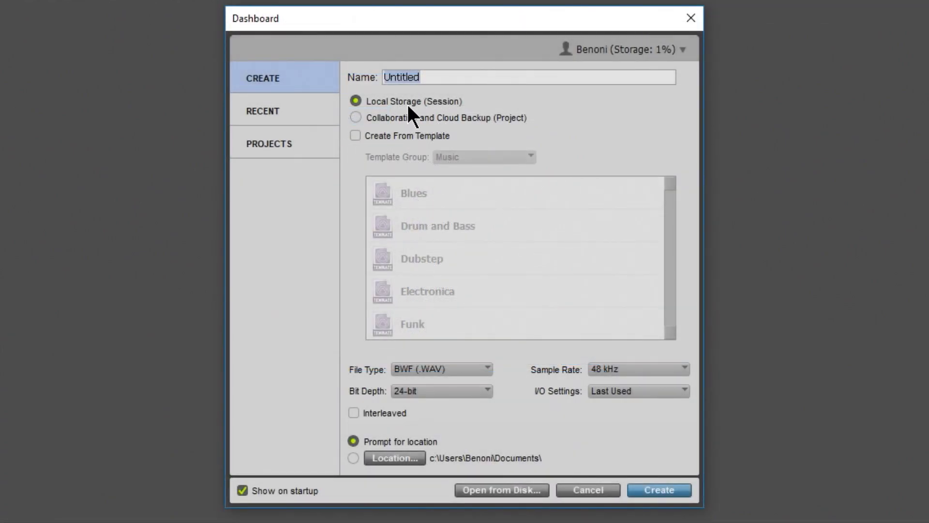
mouse_move(486, 122)
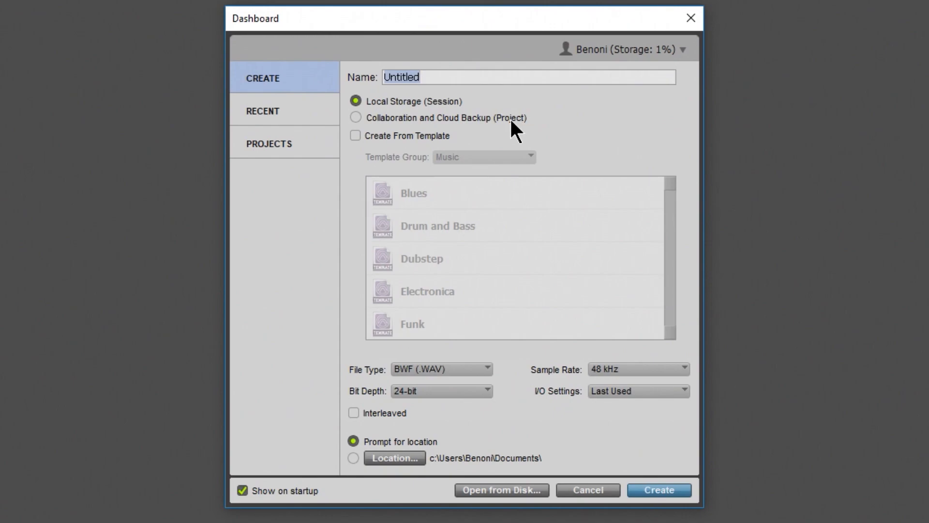
mouse_move(486, 139)
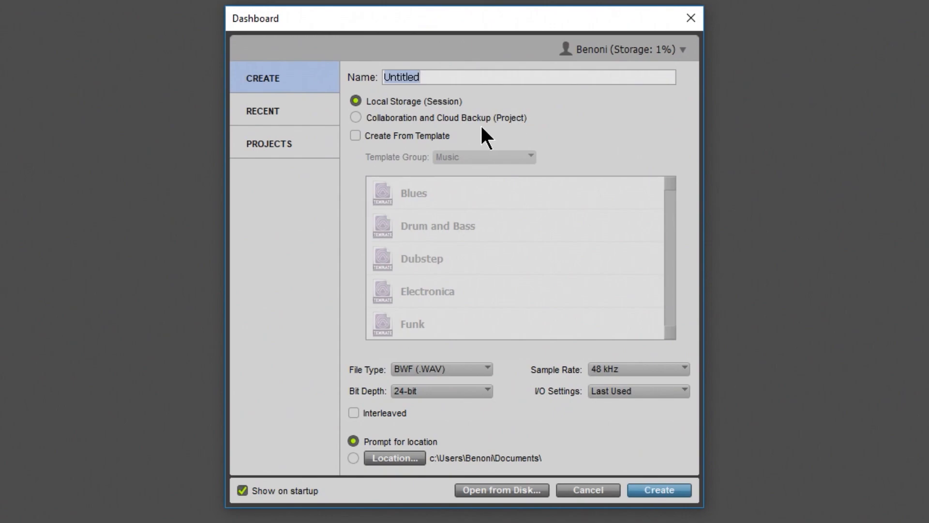
mouse_move(390, 110)
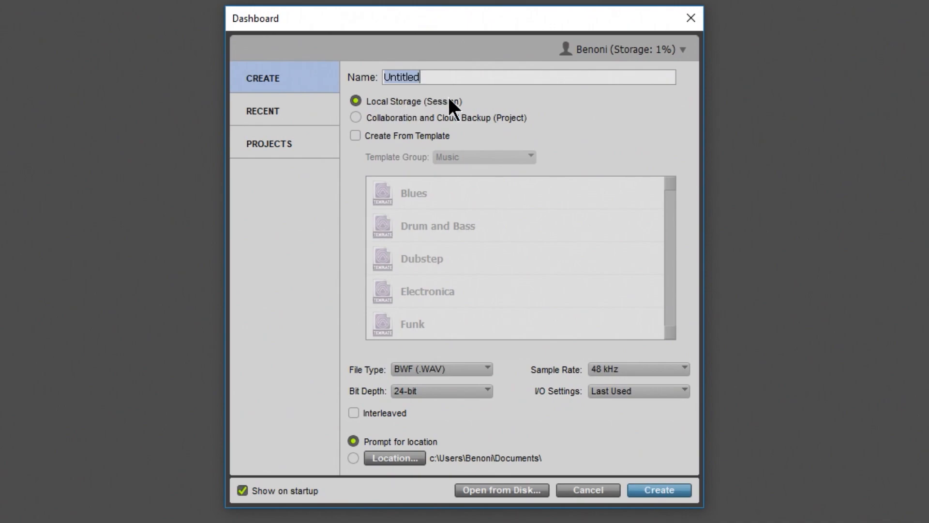
Start a blank (non-template) session named 'My New Session 1'.
left_click(438, 226)
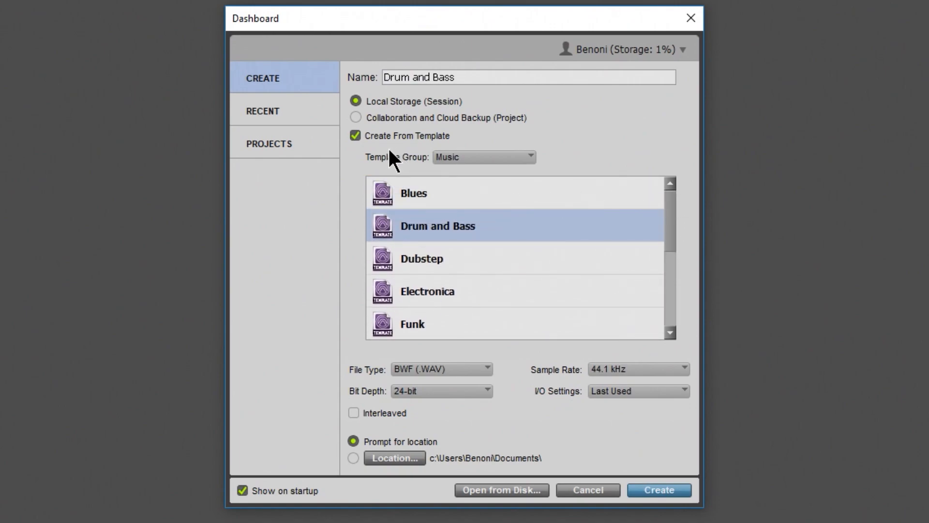
left_click(355, 136)
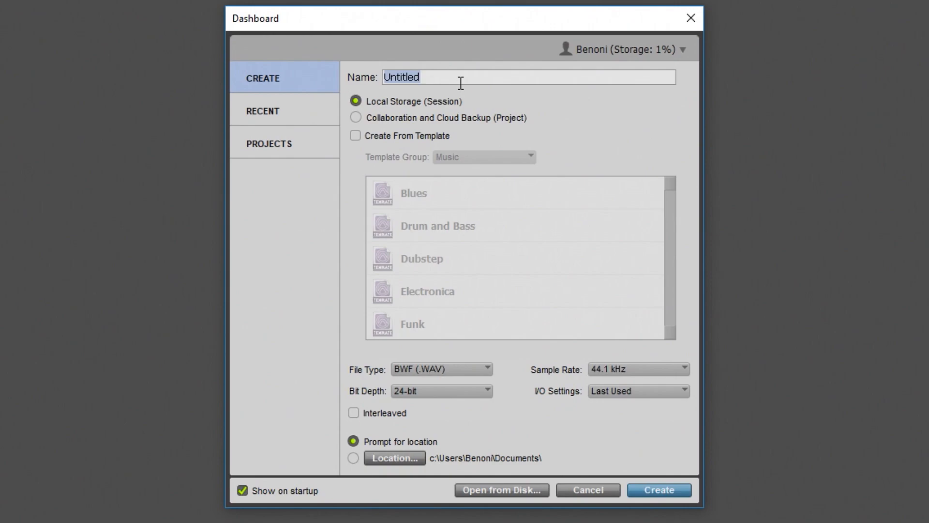
type("My New")
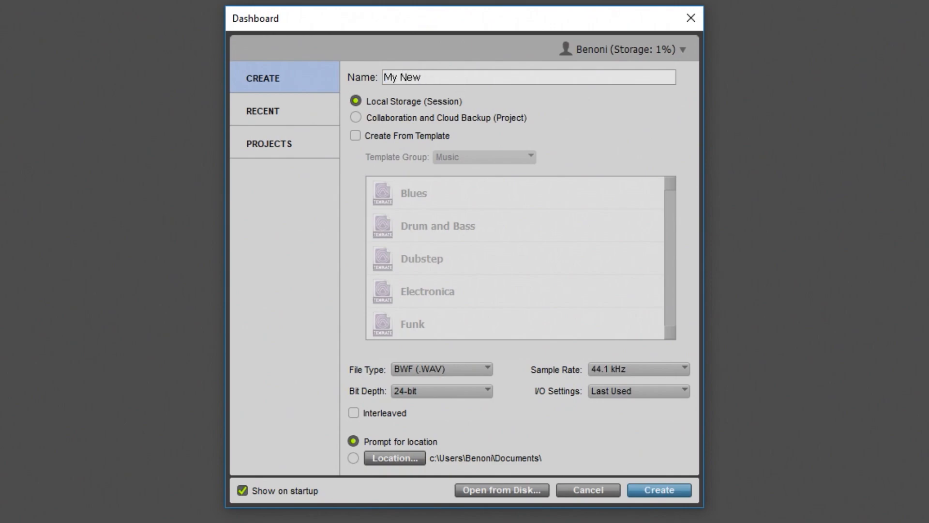
type("Session 1")
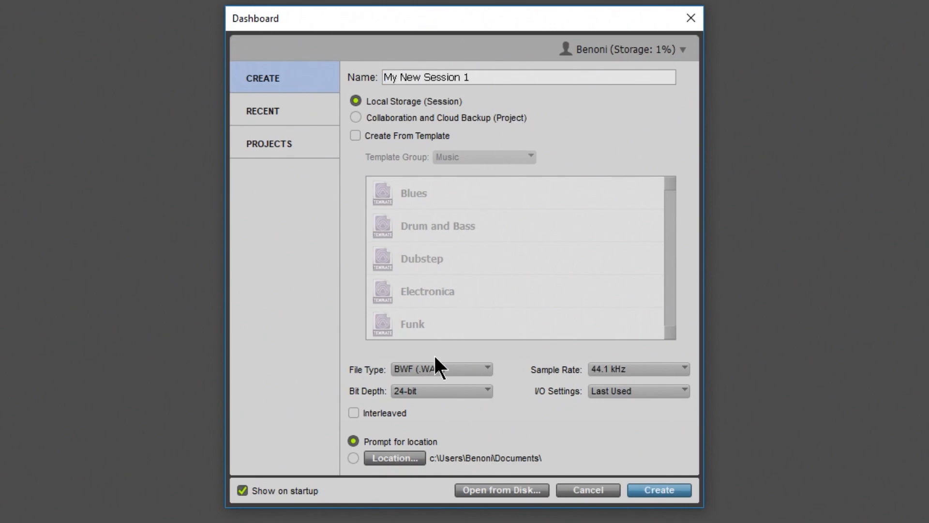
Set the sample rate to 48 kHz, keep Prompt for location, and create the session.
left_click(638, 369)
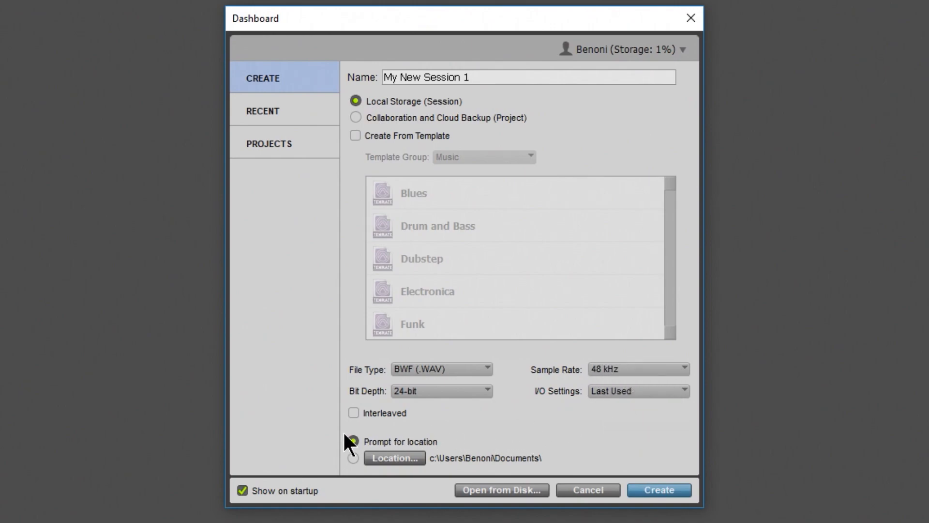
left_click(354, 441)
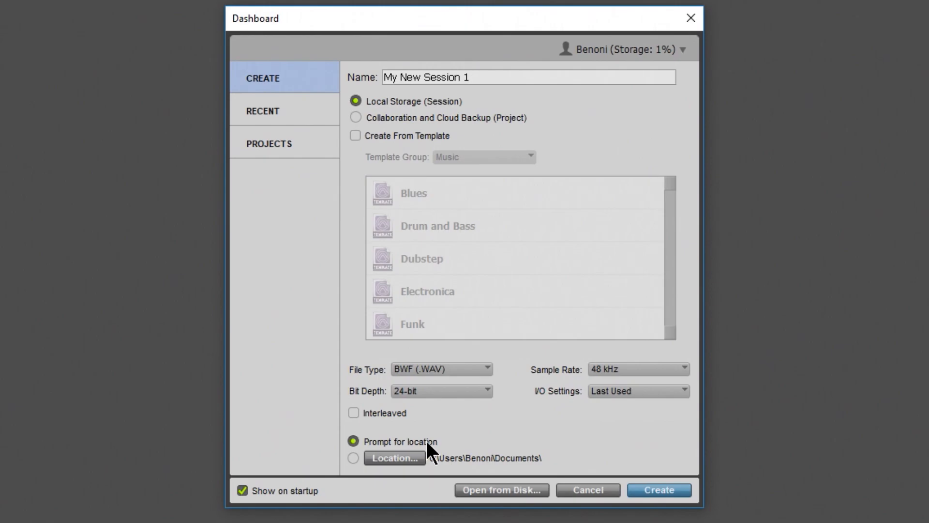
left_click(658, 489)
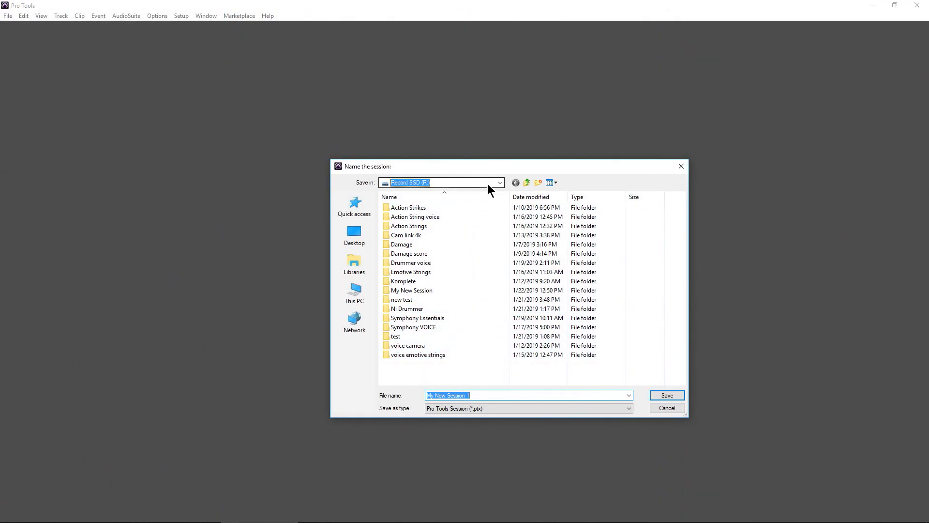
Save My New Session 1 to the Record SSD (R:) drive from the Save in drive list.
left_click(500, 183)
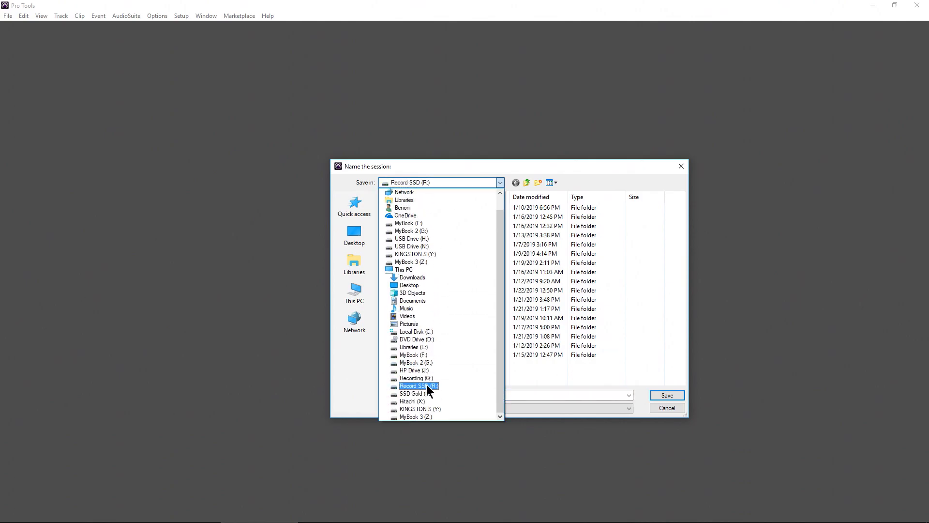
left_click(416, 386)
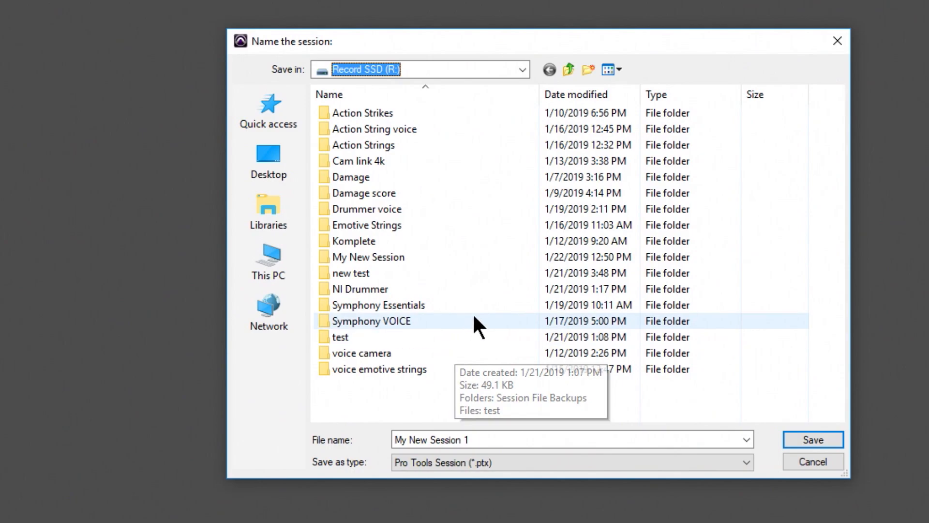
left_click(521, 69)
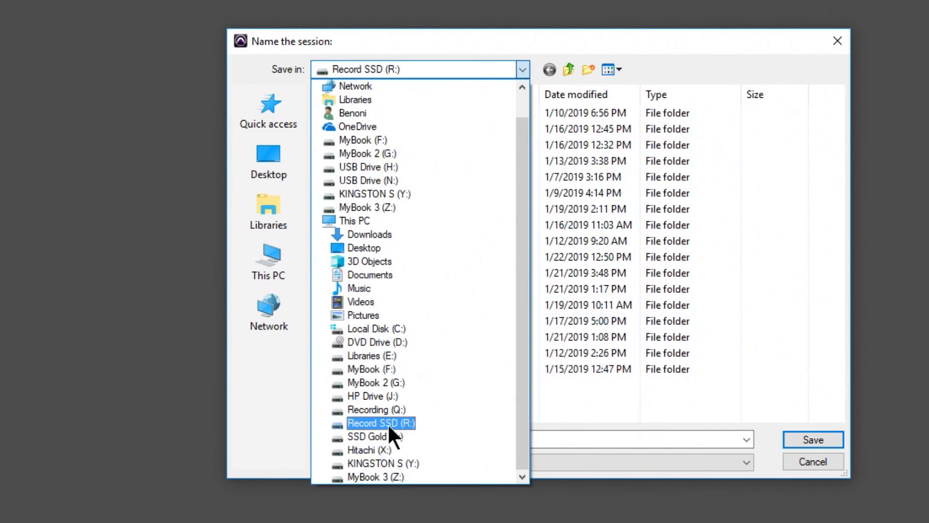
left_click(380, 422)
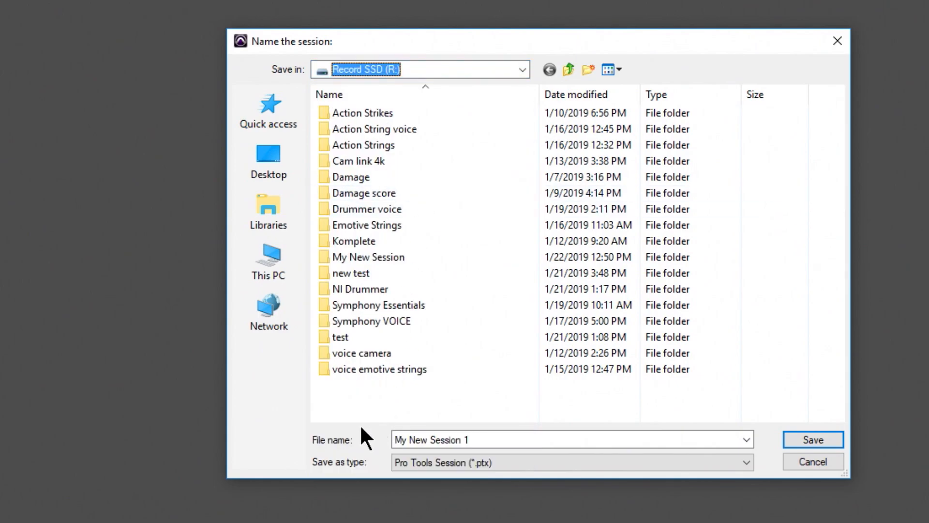
left_click(521, 439)
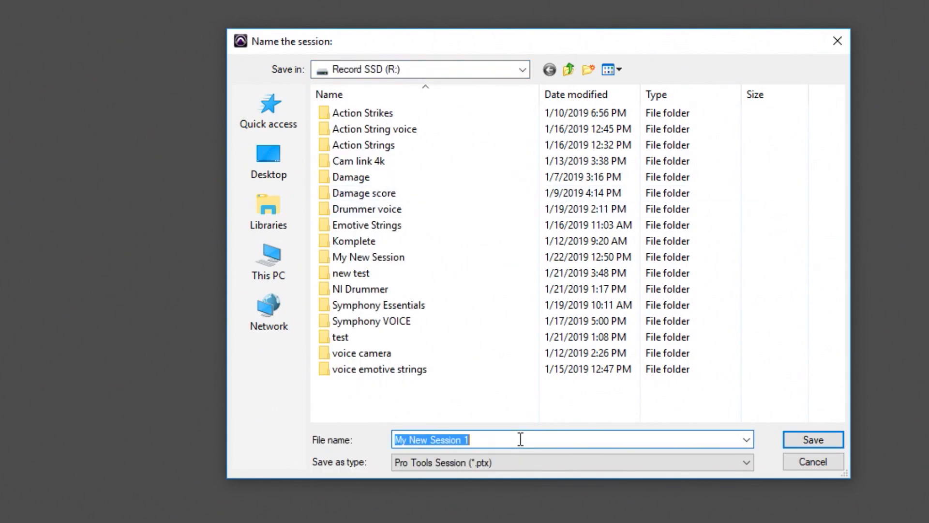
left_click(812, 440)
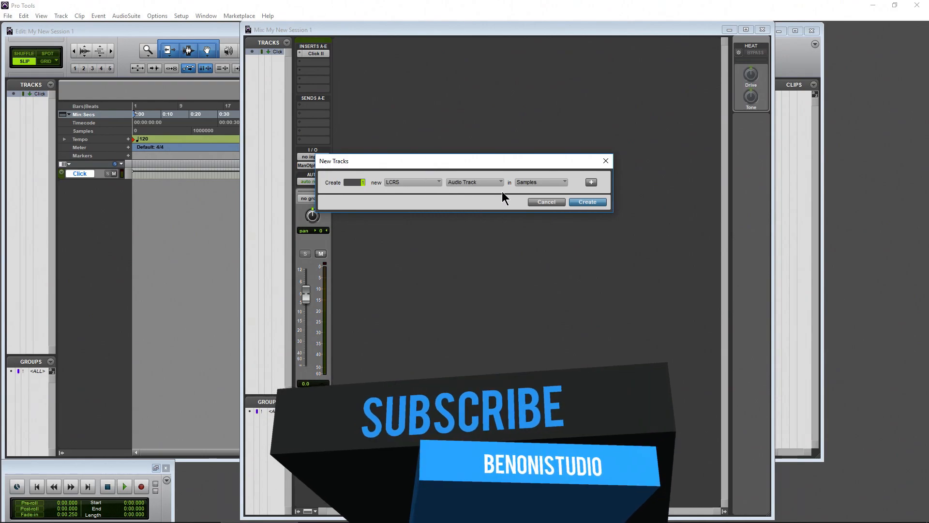
Add the three audio tracks to My New Session 1 and go to the File menu to close it.
left_click(587, 202)
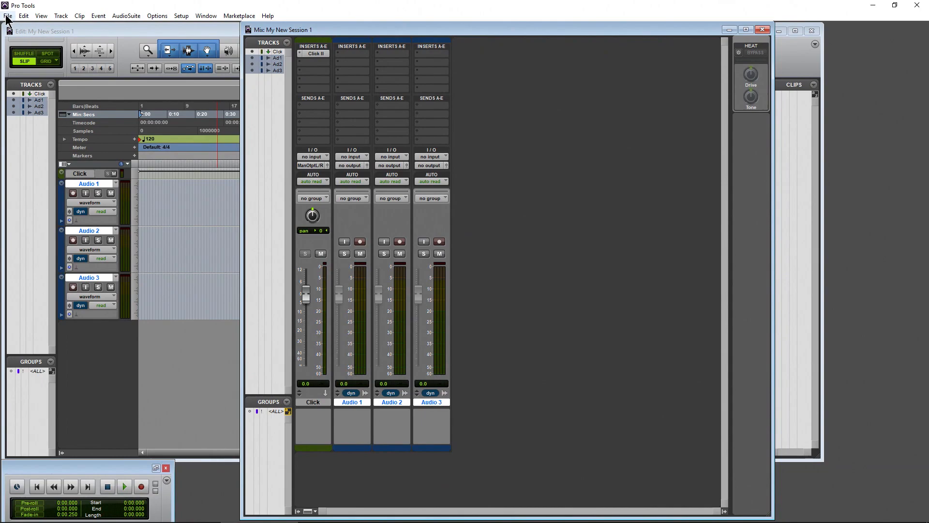
left_click(7, 15)
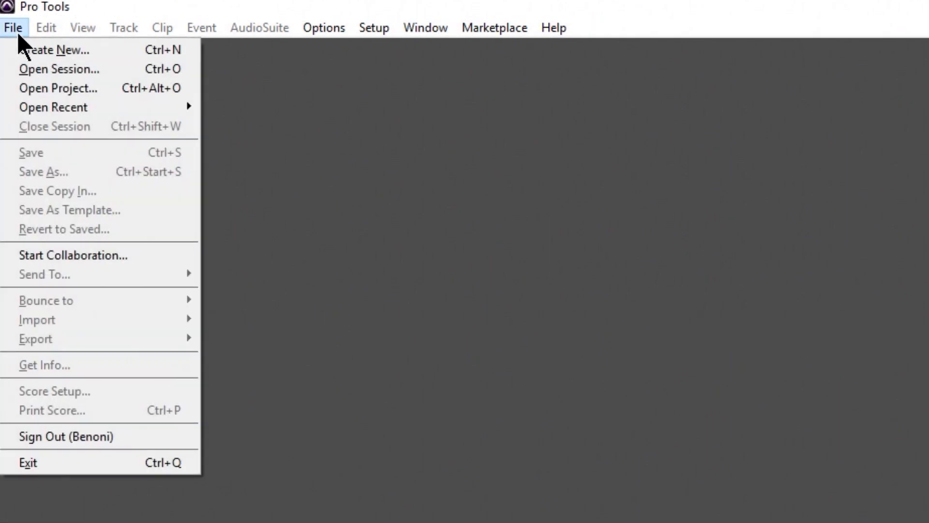
Start another new session and switch the Dashboard from prompting to a fixed Location.
left_click(56, 49)
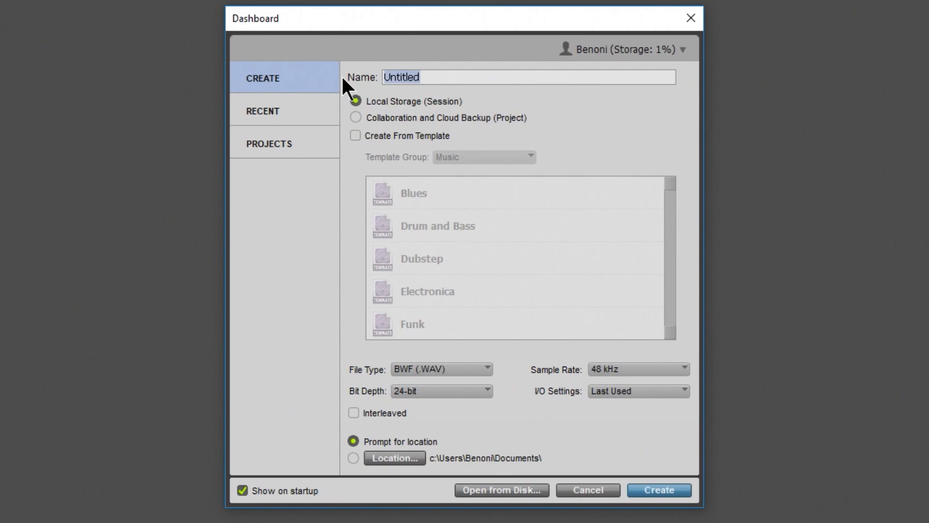
type("My New Session 2")
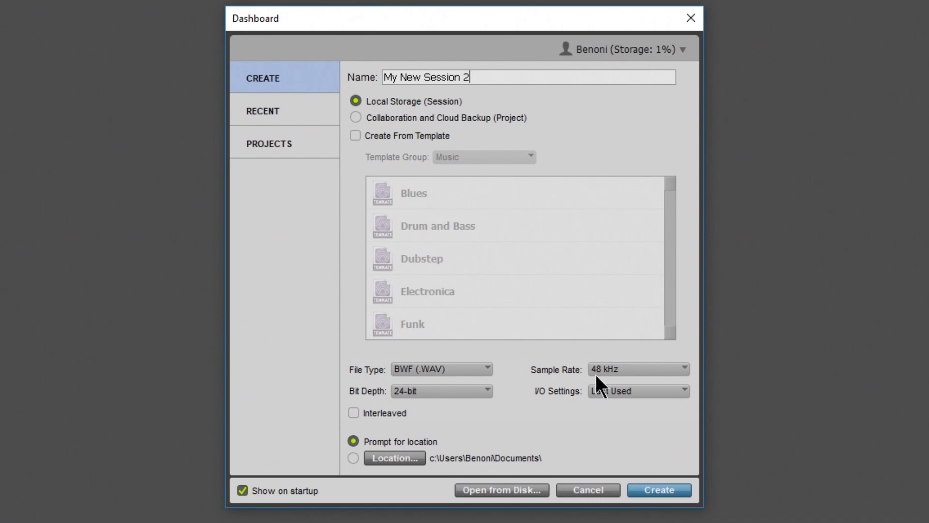
mouse_move(563, 424)
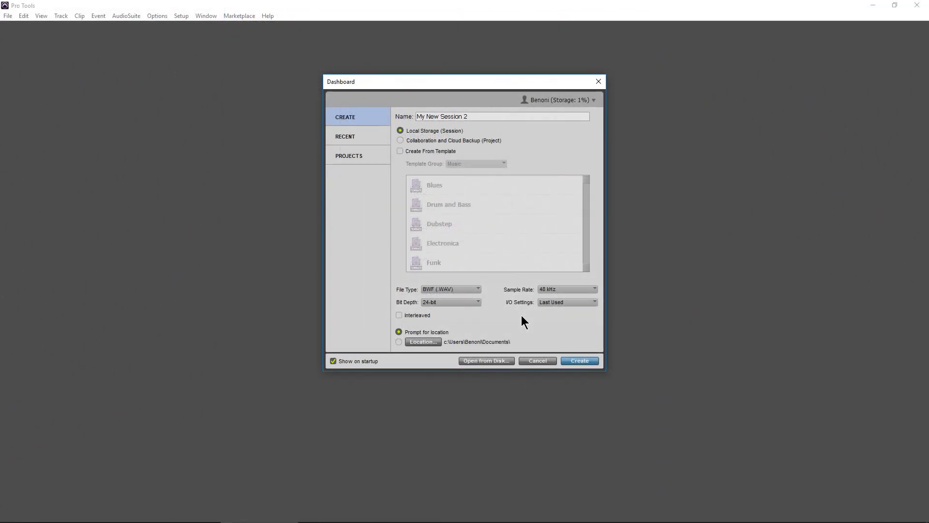
mouse_move(439, 326)
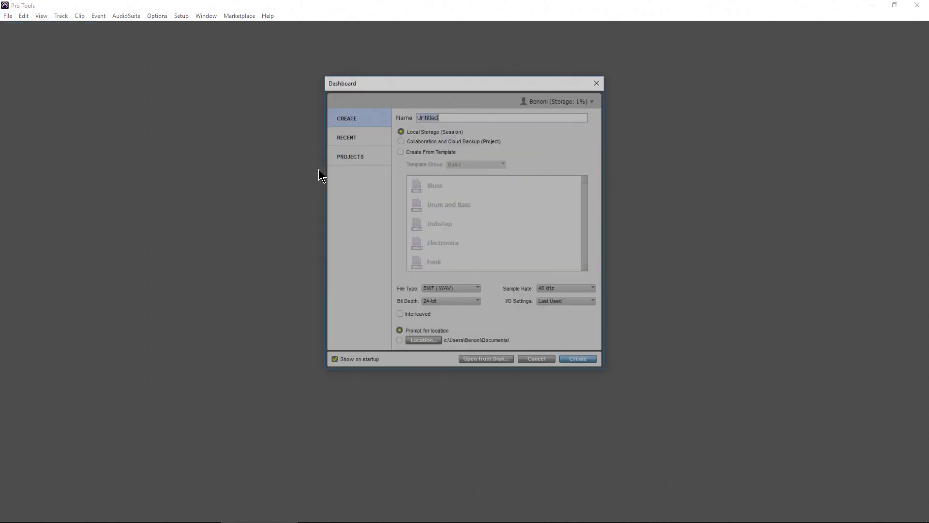
left_click(399, 342)
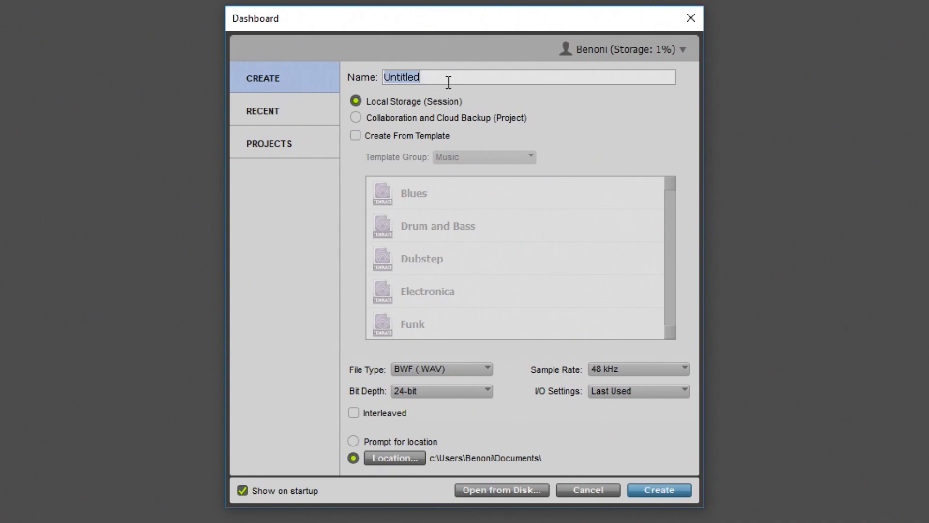
Name the session 'My New Session 2', choose fixed Location, and bring up its folder chooser.
type("My New Session 2")
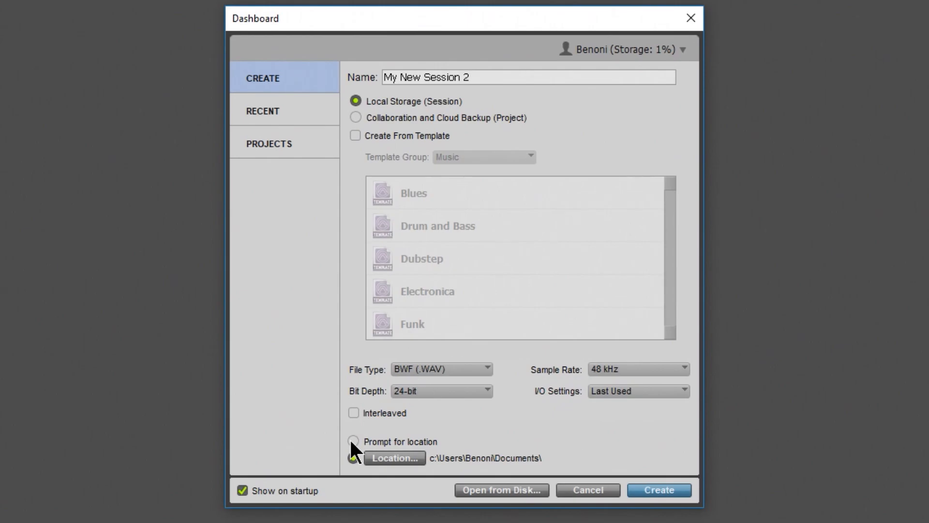
left_click(353, 457)
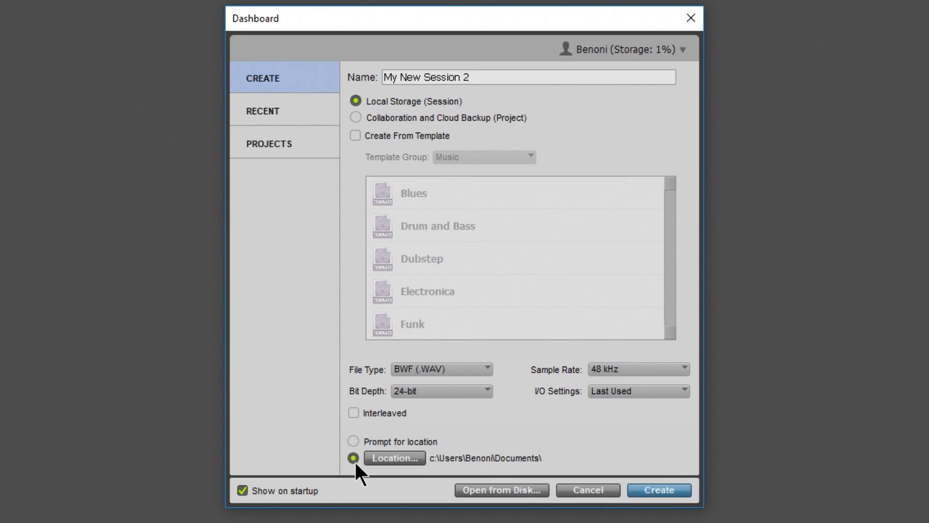
left_click(395, 458)
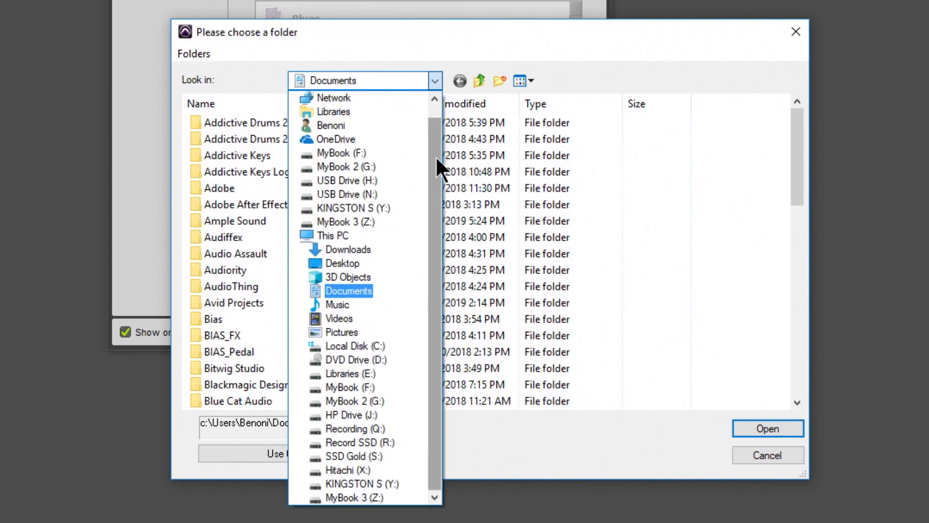
Pick Record SSD (R:) in the chooser and accept r:\ as the default session folder.
left_click(358, 443)
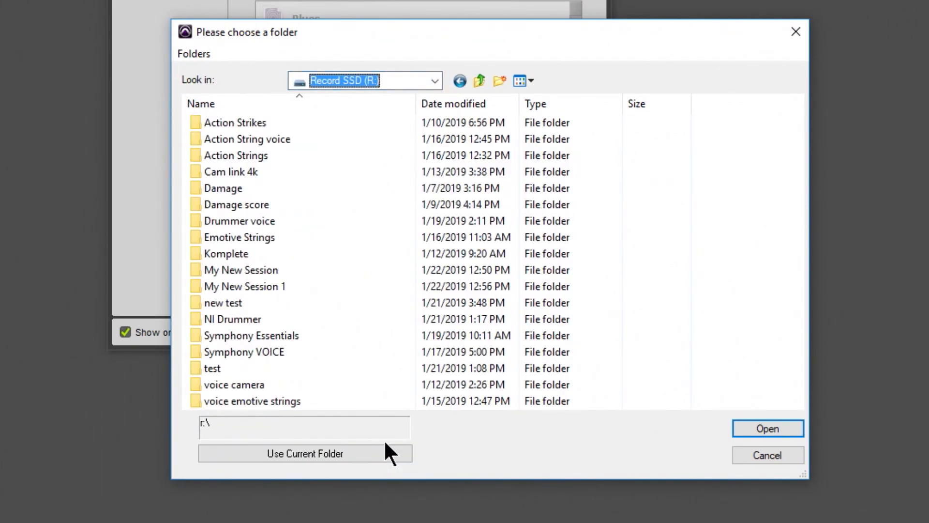
left_click(234, 122)
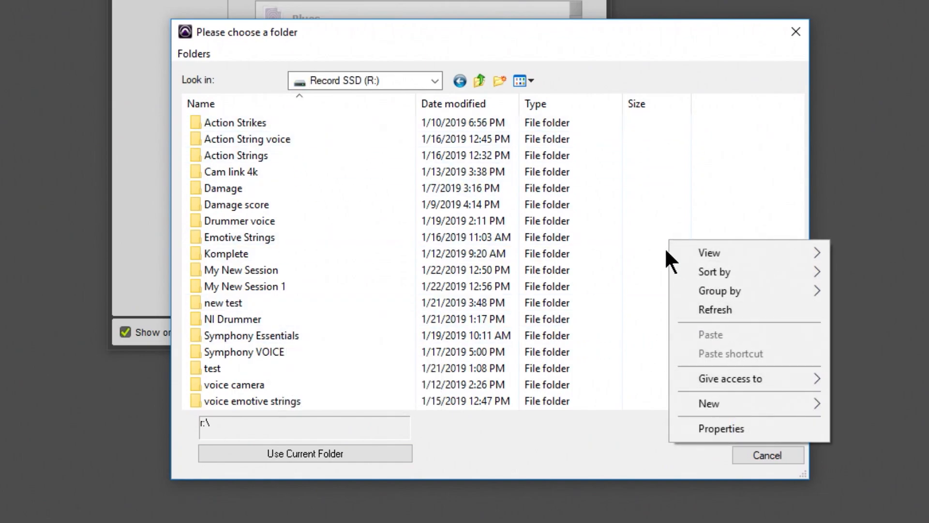
left_click(223, 188)
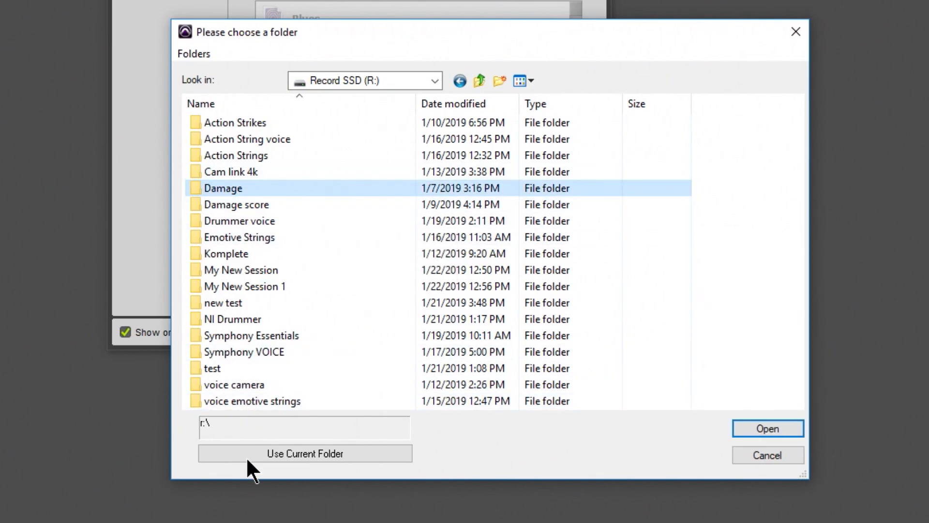
left_click(305, 453)
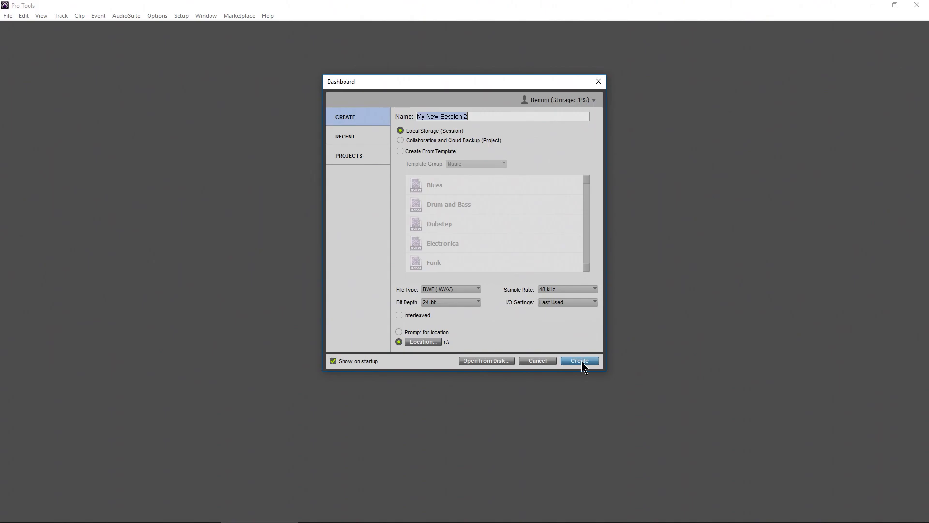
Create My New Session 2 on R: and add five mono audio tracks, Audio 1 through Audio 5.
left_click(579, 360)
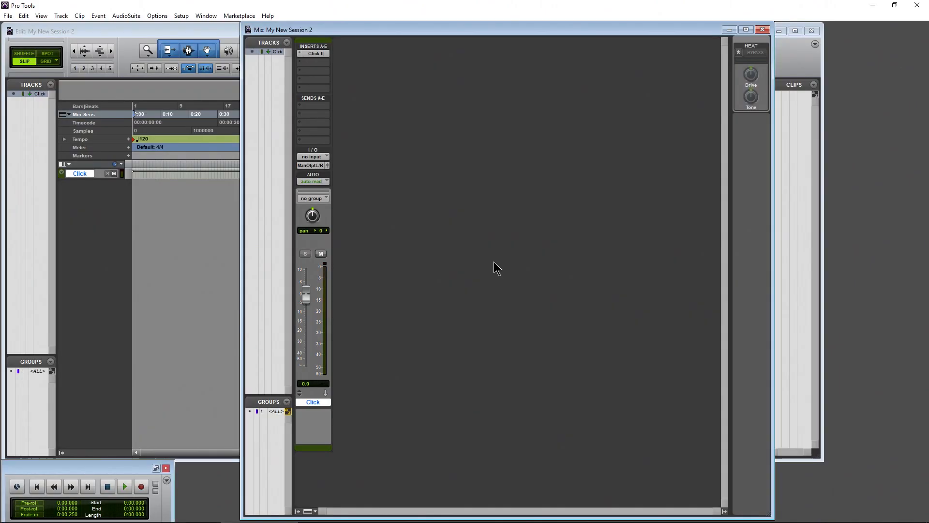
left_click(60, 16)
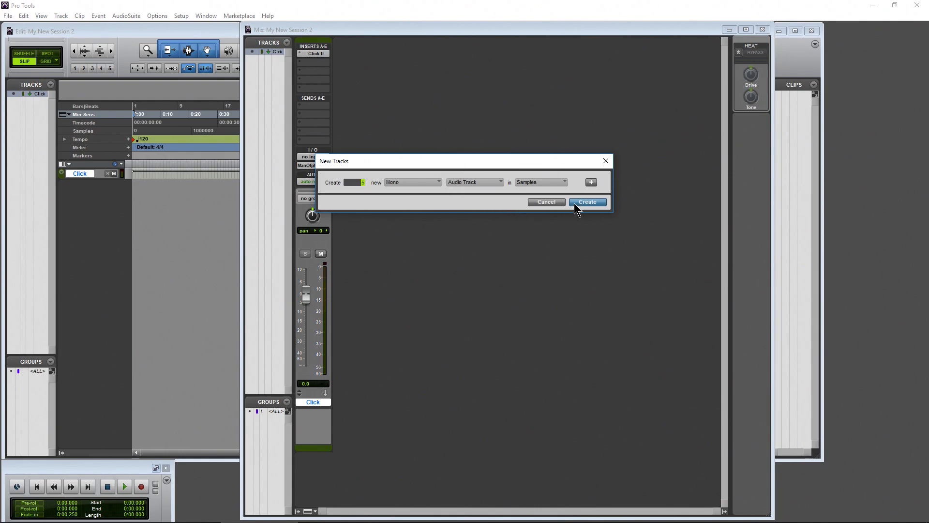
left_click(586, 201)
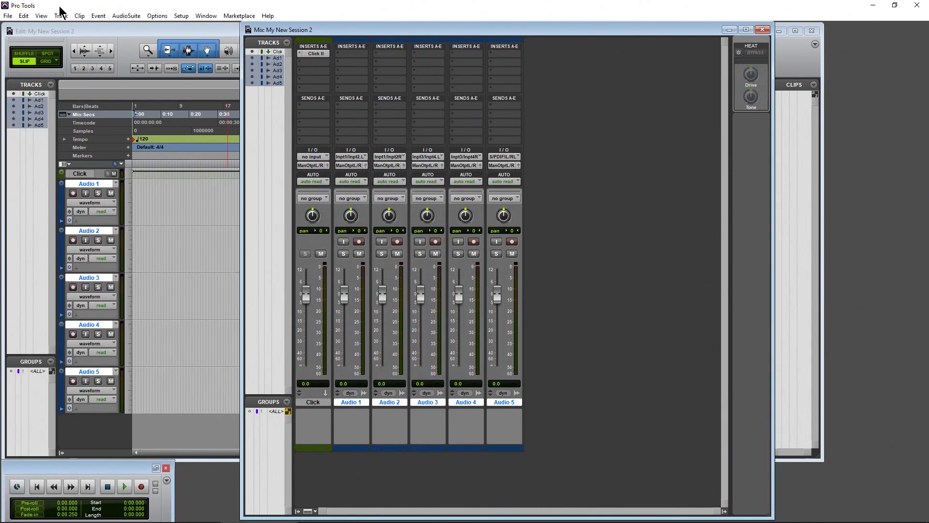
left_click(8, 15)
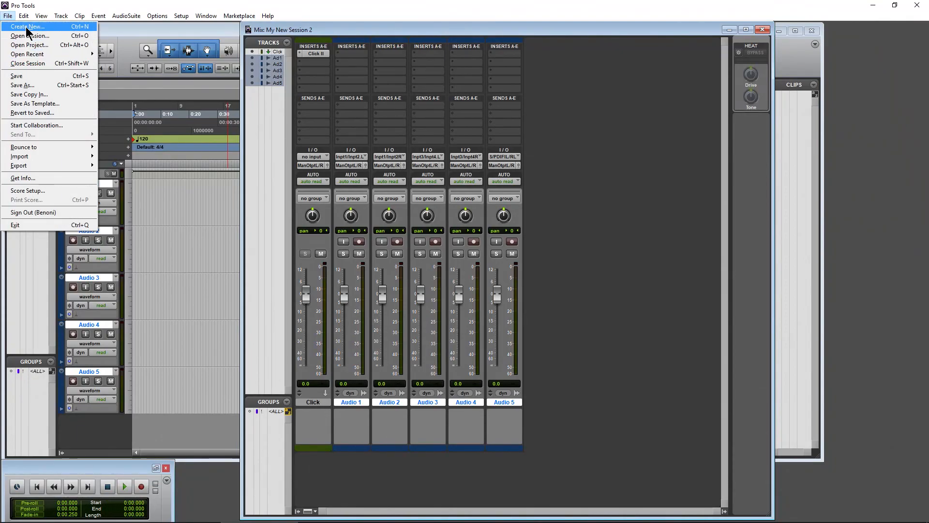
Create 'My New Session 3' directly in r:\ with no location prompt.
left_click(27, 26)
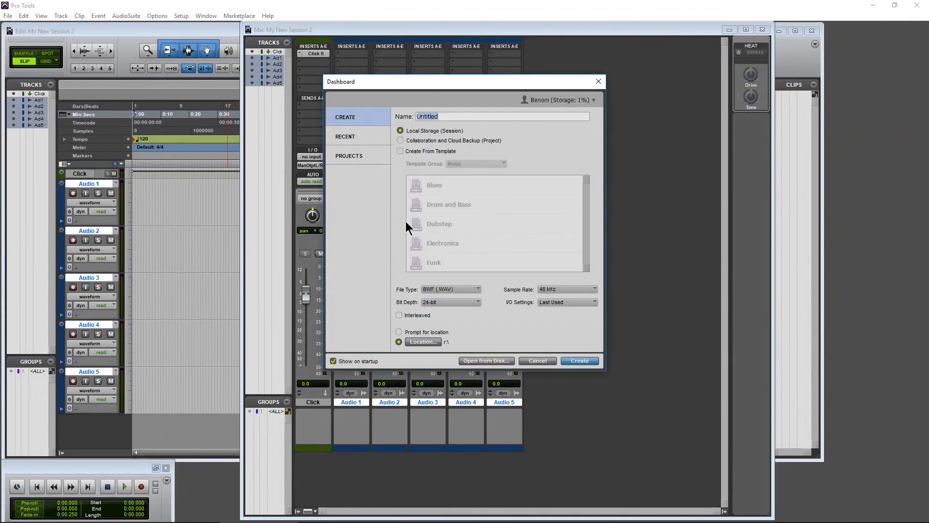
mouse_move(403, 353)
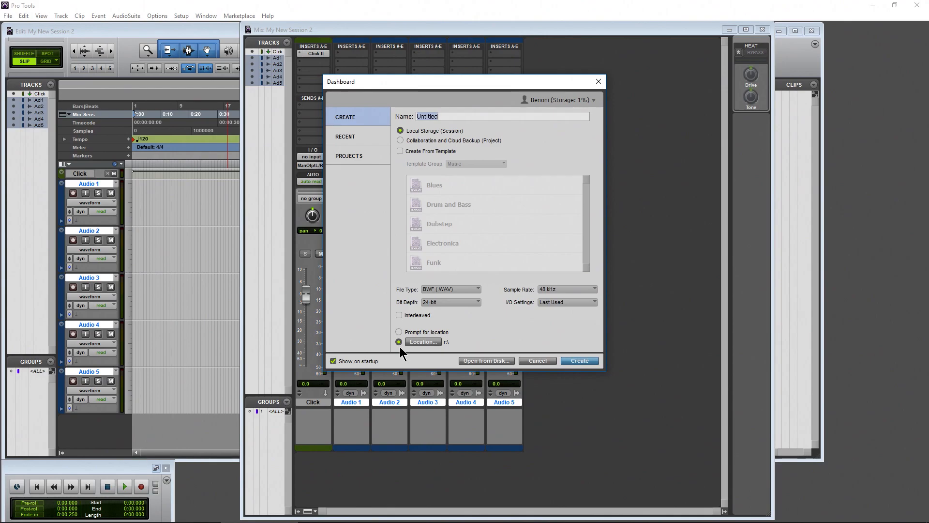
type("My New Session 3")
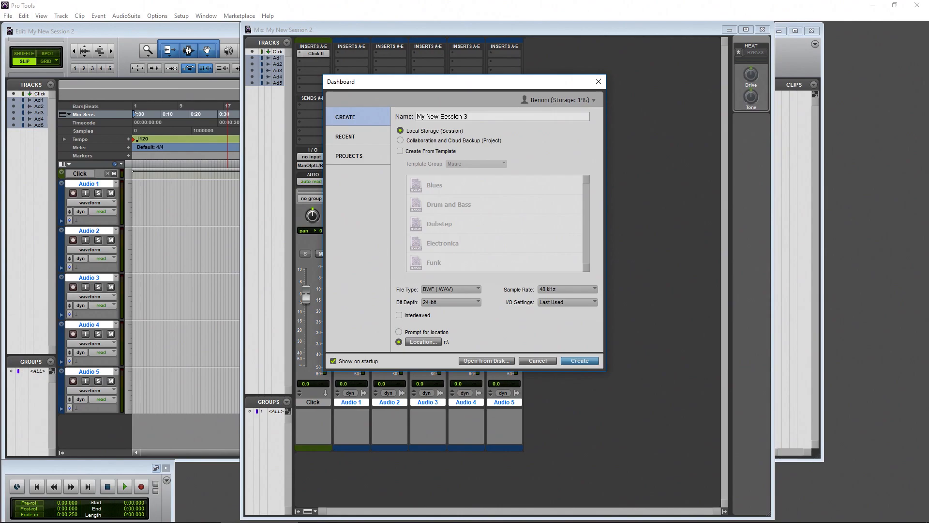
left_click(564, 289)
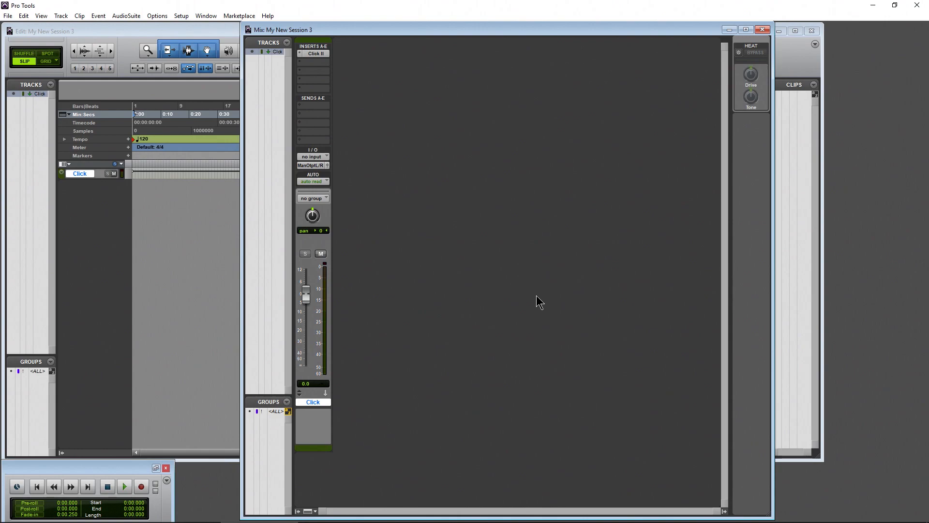
Start another new session, toggle Prompt for location on, then return to the fixed r:\ Location.
left_click(8, 15)
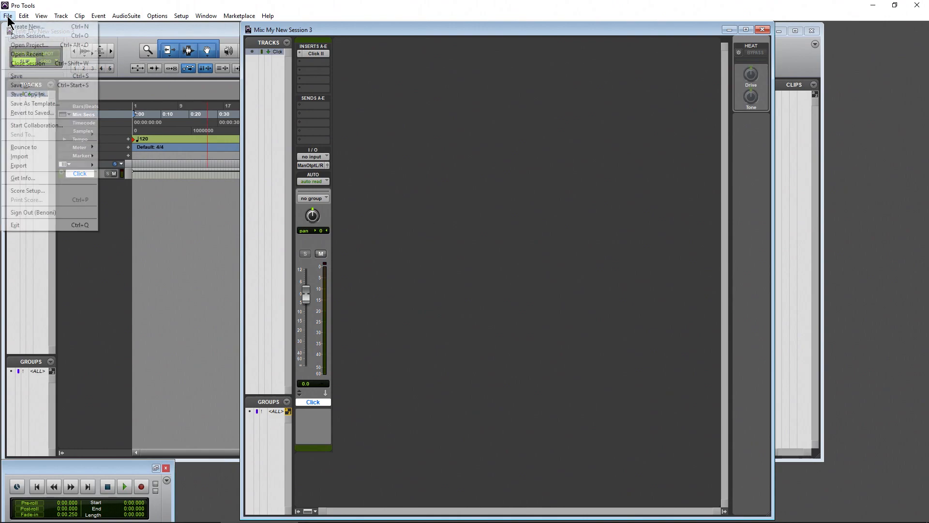
left_click(26, 26)
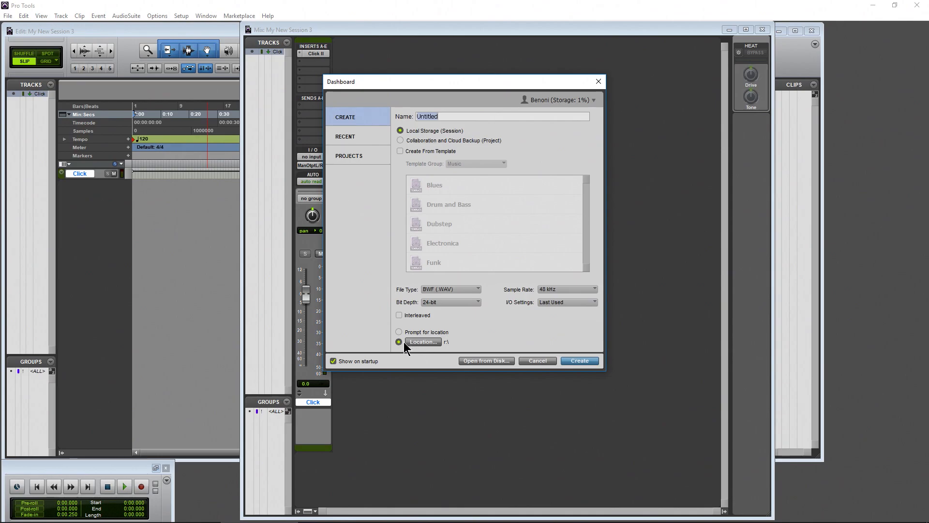
left_click(400, 332)
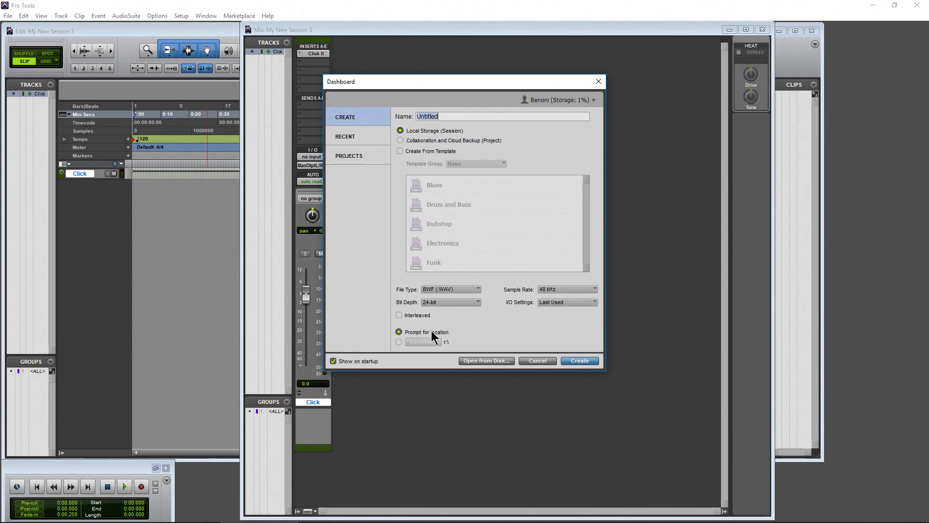
mouse_move(470, 332)
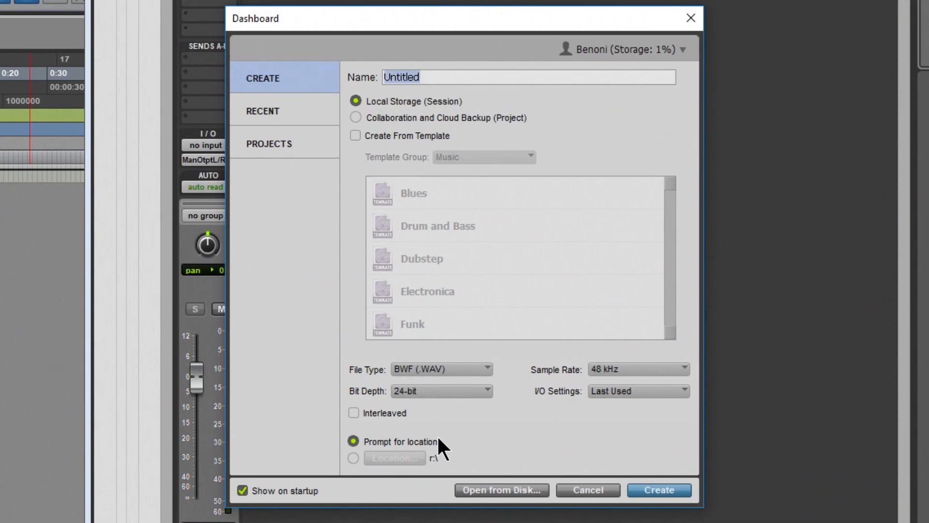
mouse_move(353, 463)
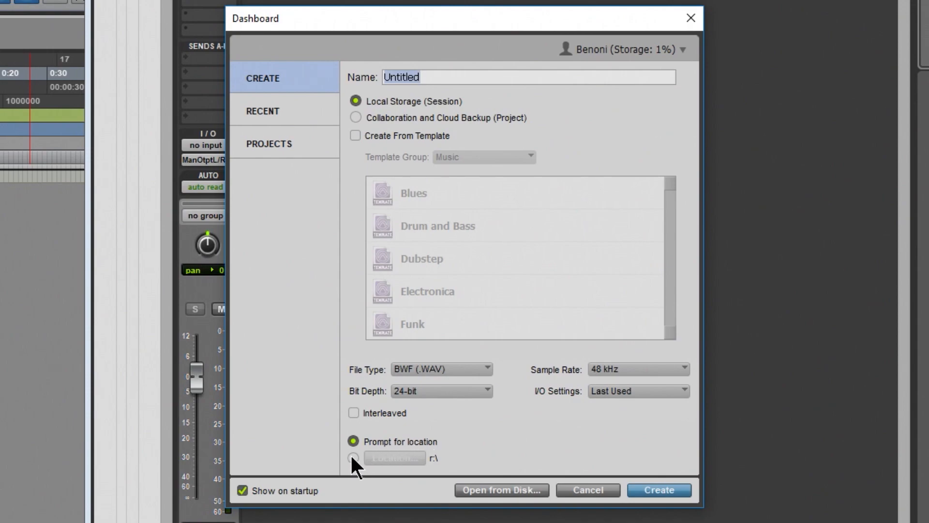
left_click(352, 458)
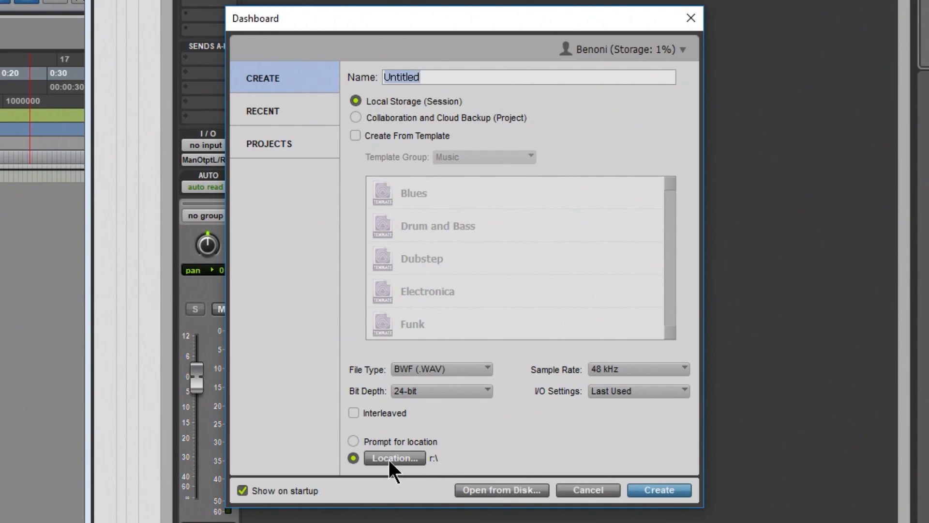
left_click(393, 458)
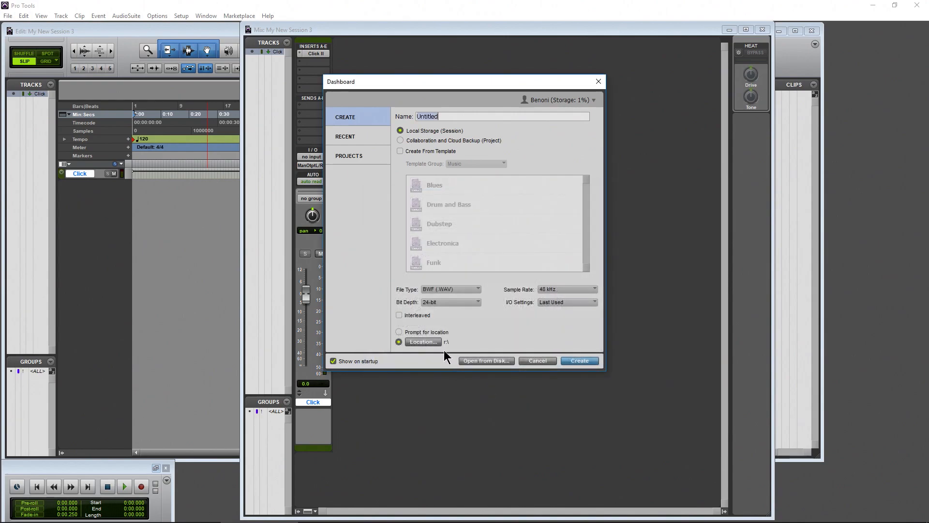
mouse_move(454, 274)
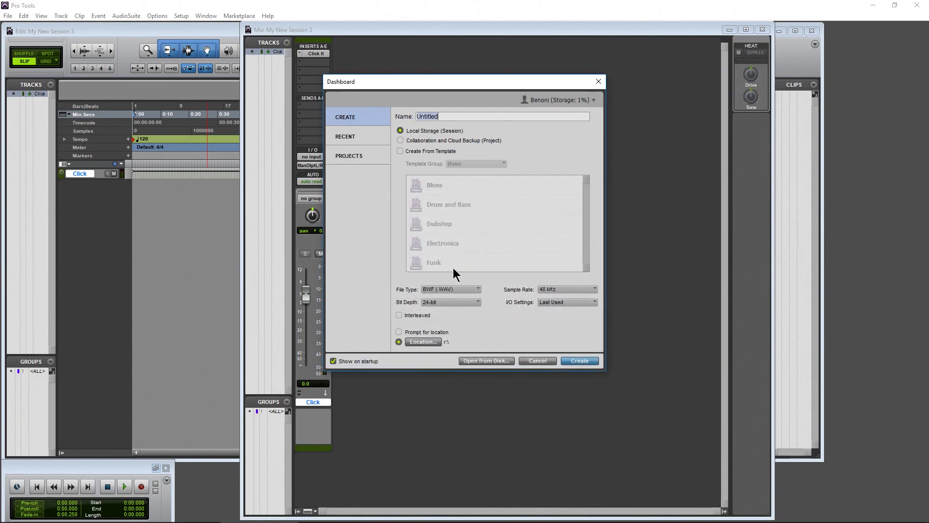